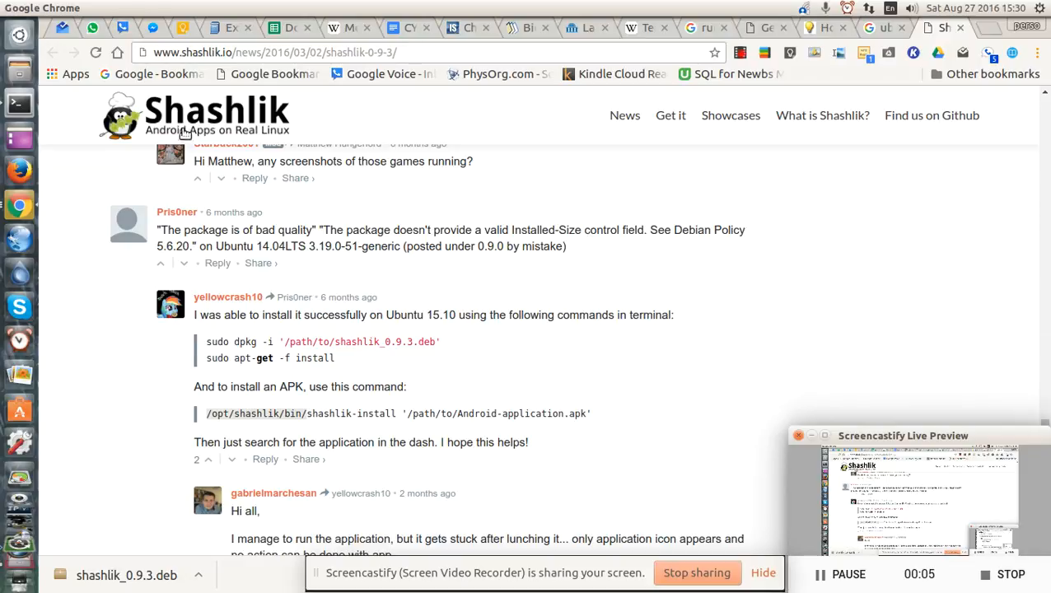
pyautogui.moveTo(295, 359)
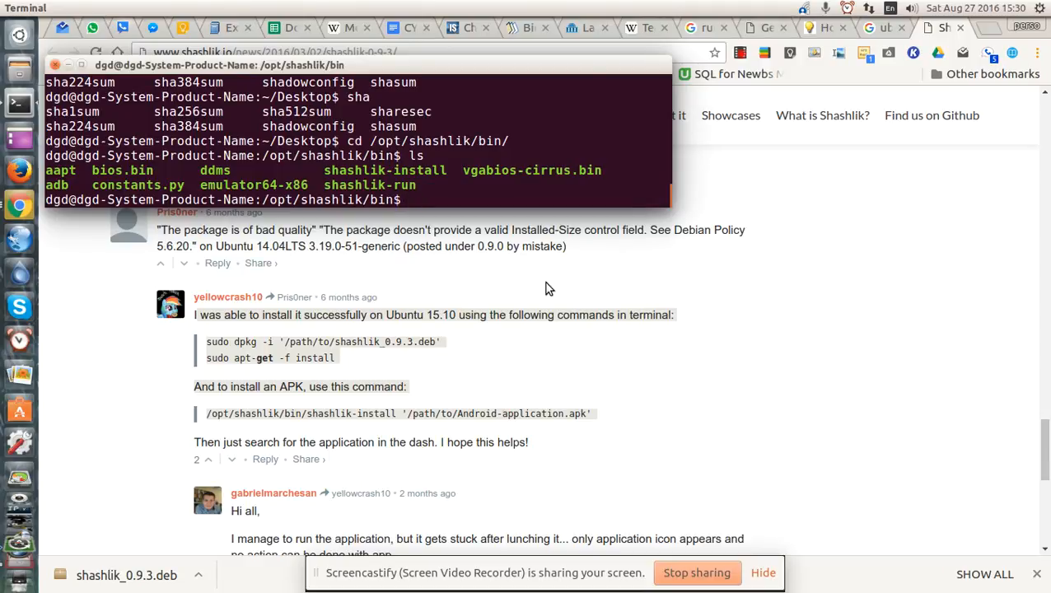
# Run history to review the earlier shashlik dpkg and apt-get commands, then list files and check shasum
pyautogui.write('hist')
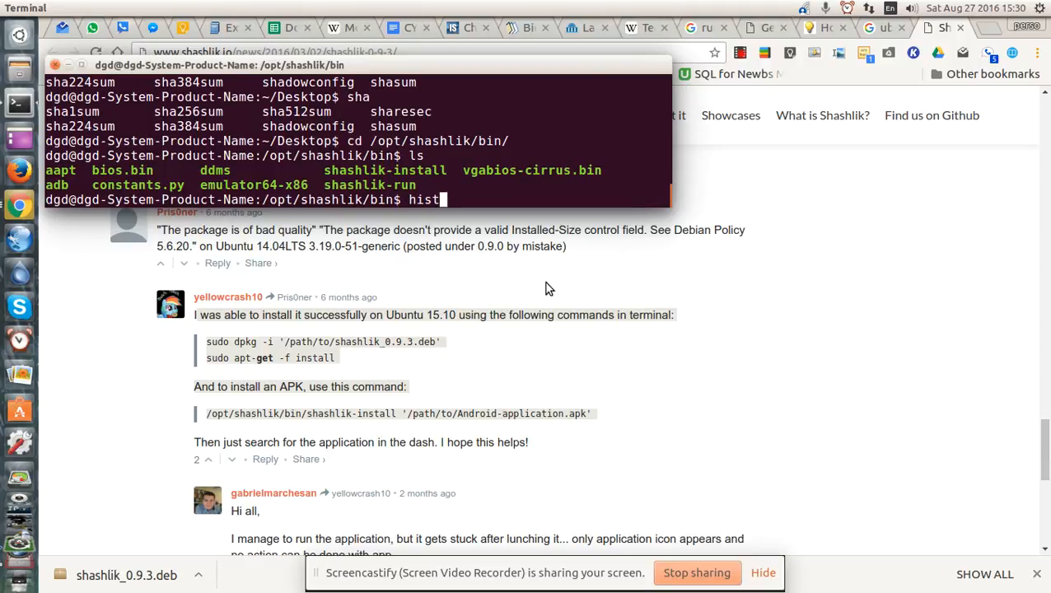
pyautogui.write('ory')
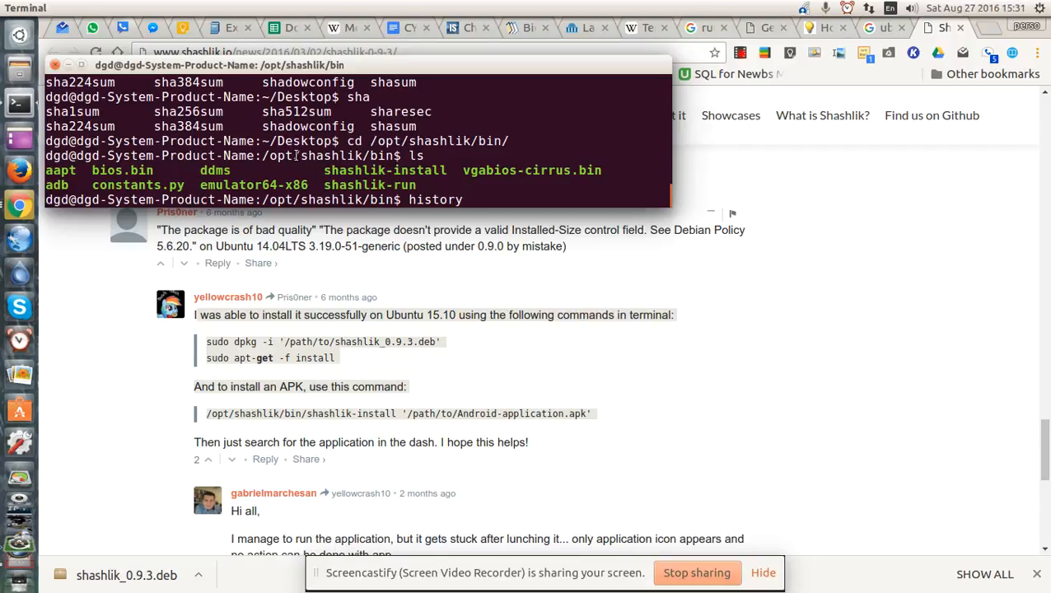
pyautogui.write('ls')
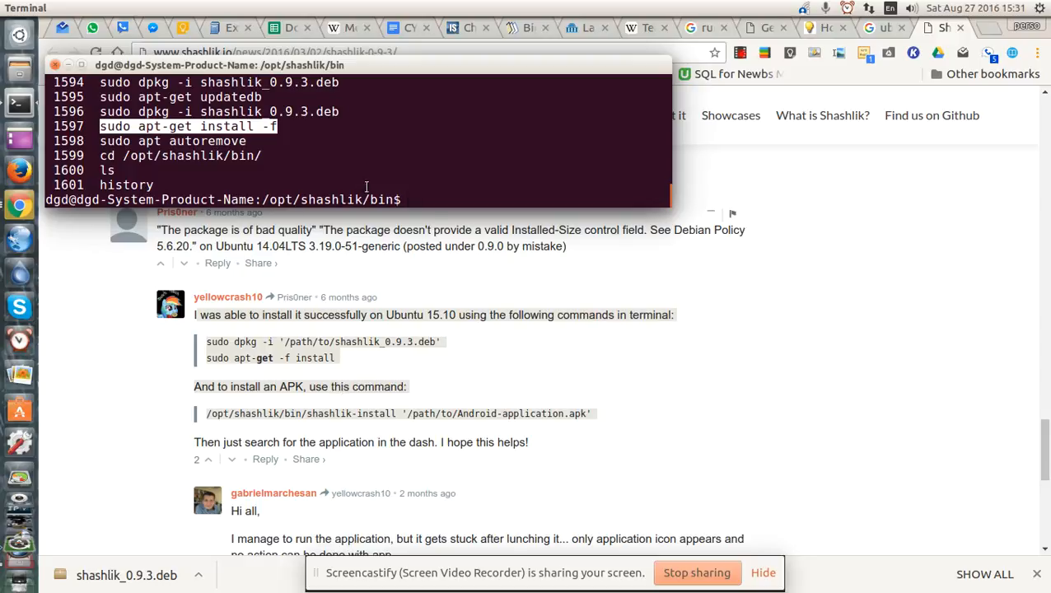
pyautogui.write('sh')
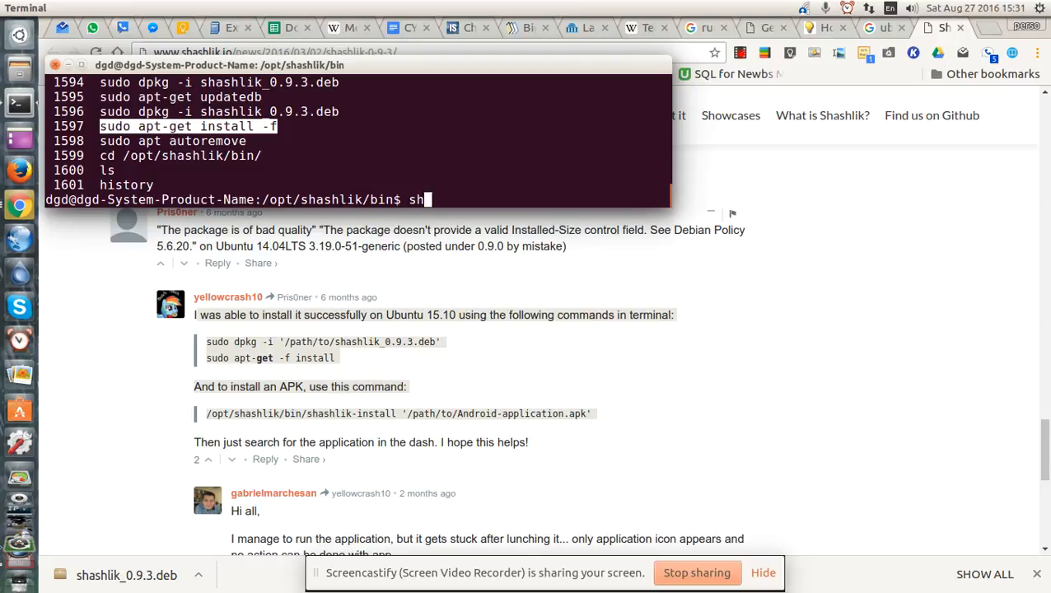
pyautogui.write('asum')
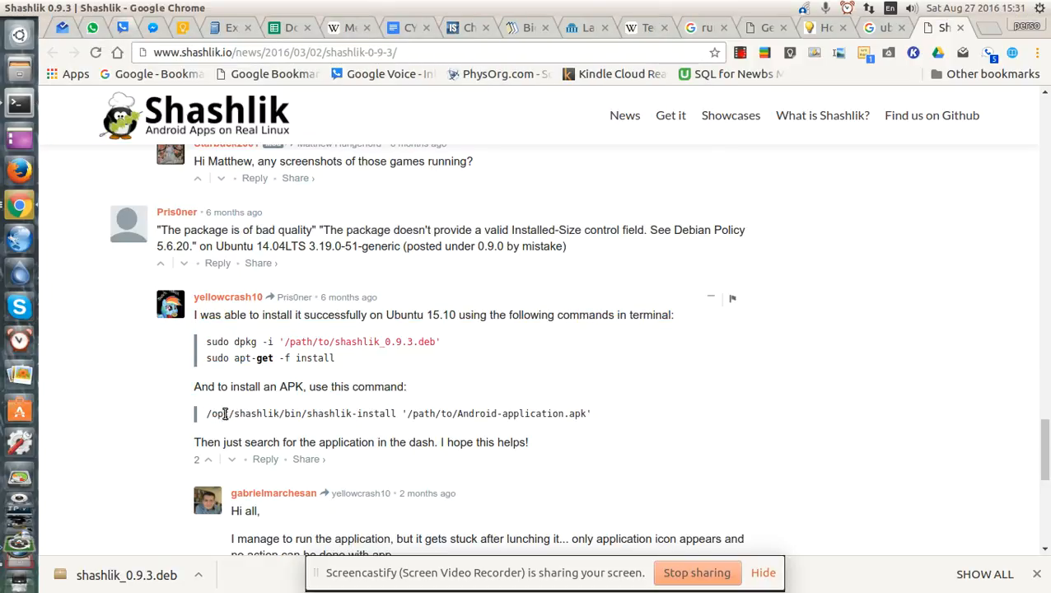
# Select /opt/shashlik/bin/shashlik-install in the page comment and return to the terminal
pyautogui.moveTo(207, 413); pyautogui.dragTo(394, 413)
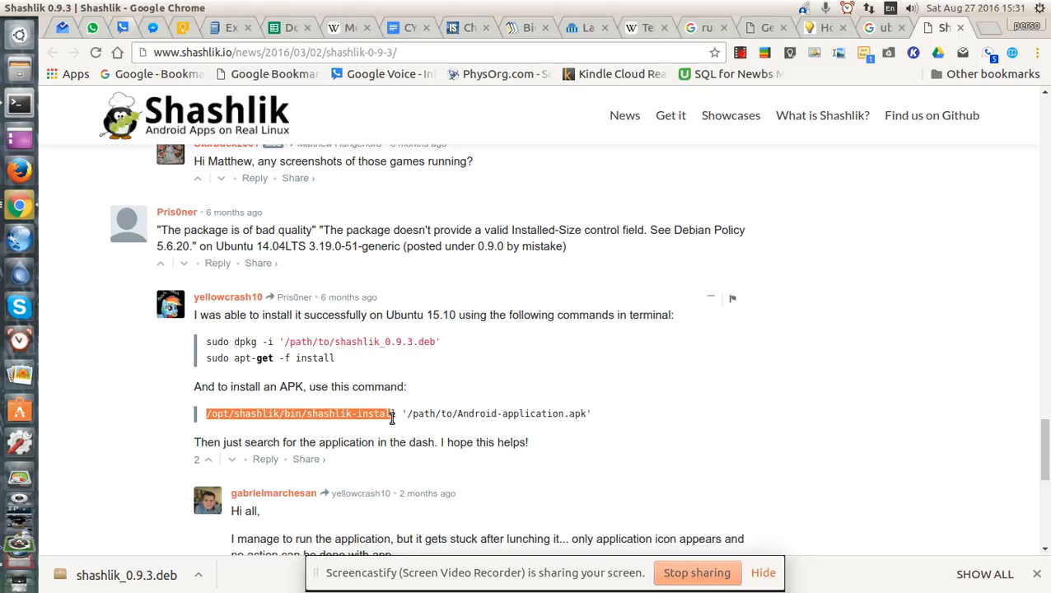
pyautogui.moveTo(504, 372)
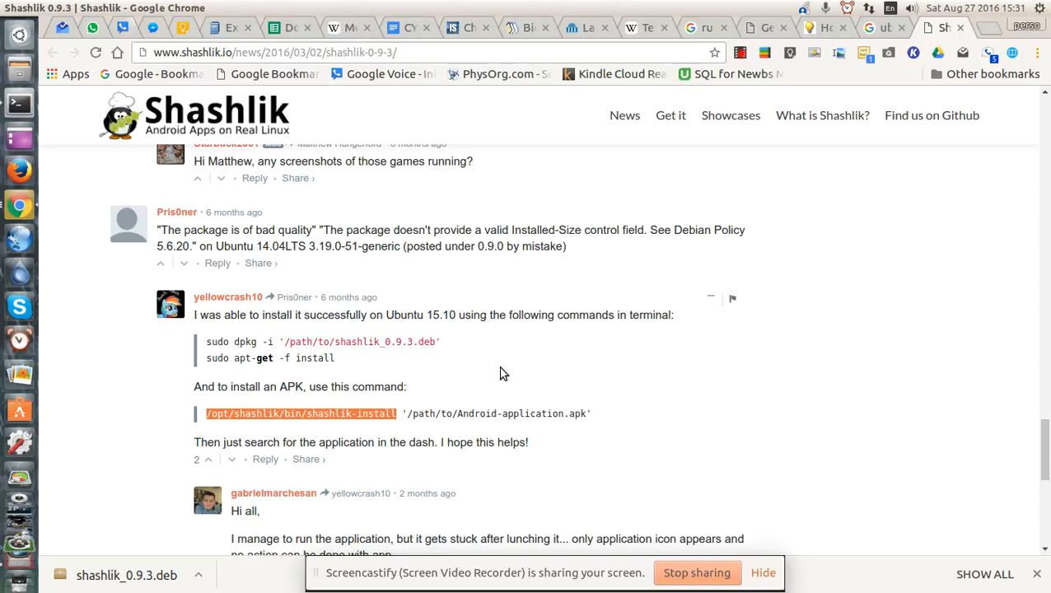
pyautogui.click(13, 104)
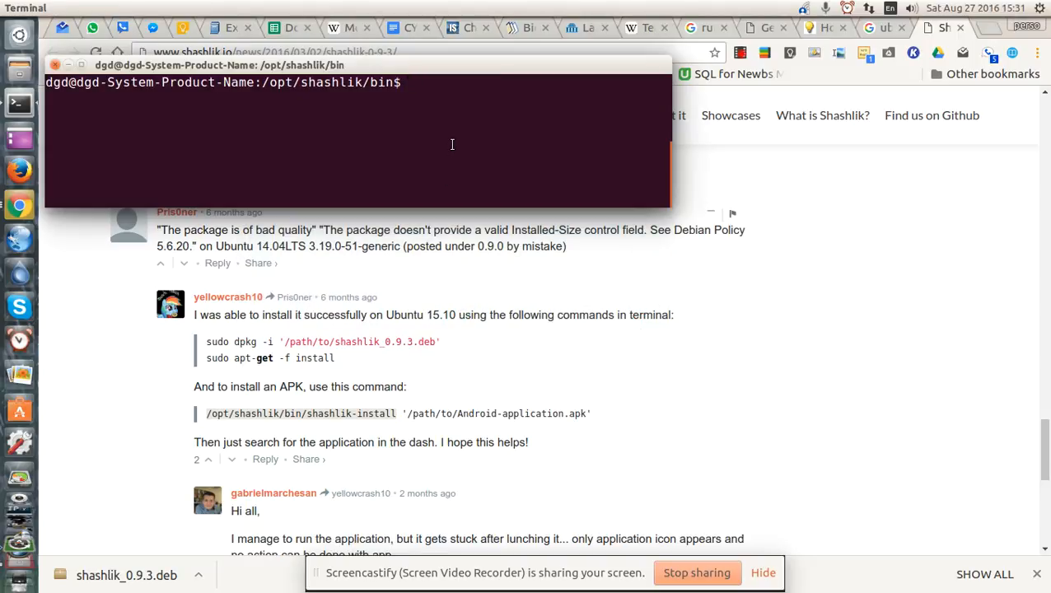
# Run shashlik-install on '~/Documents/arcwelderapks/Prisma_v1.1_apkpure.com.apk', hitting the missing kdialog error
pyautogui.write('/opt/shashlik/bin/shashlik-install')
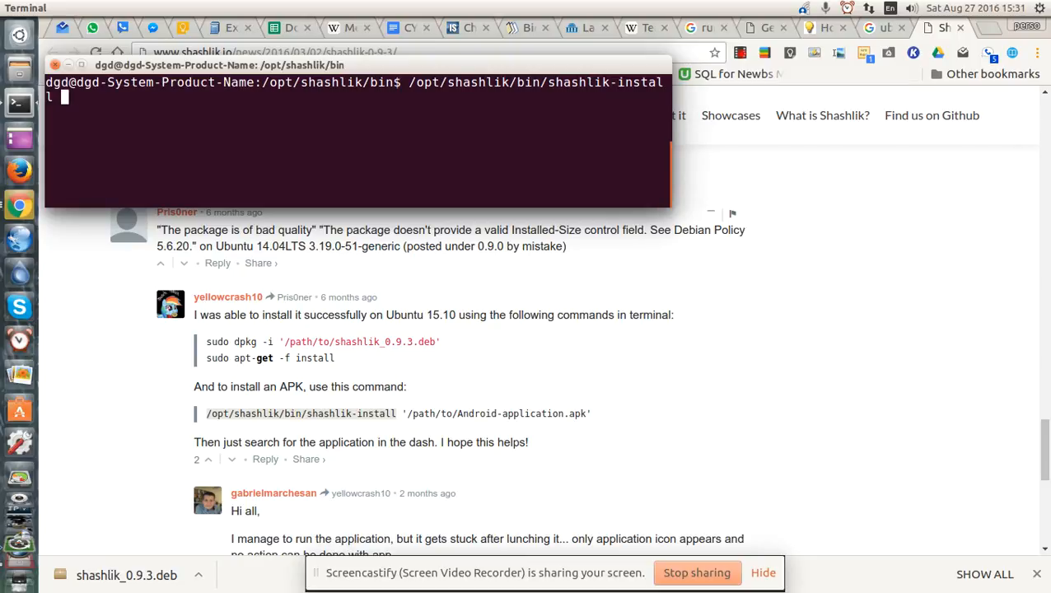
pyautogui.write("'")
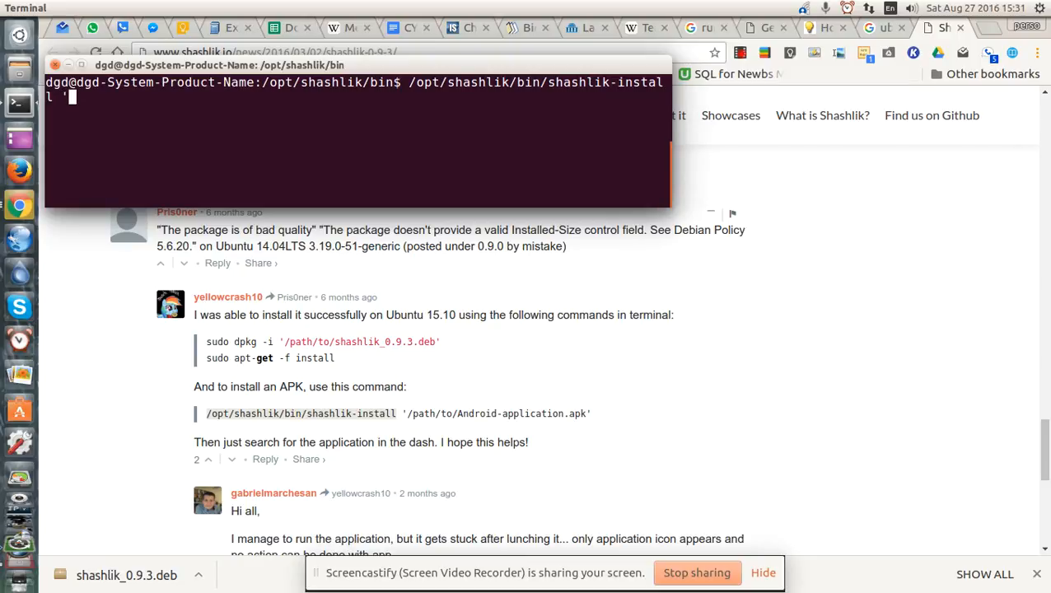
pyautogui.write('~/Do')
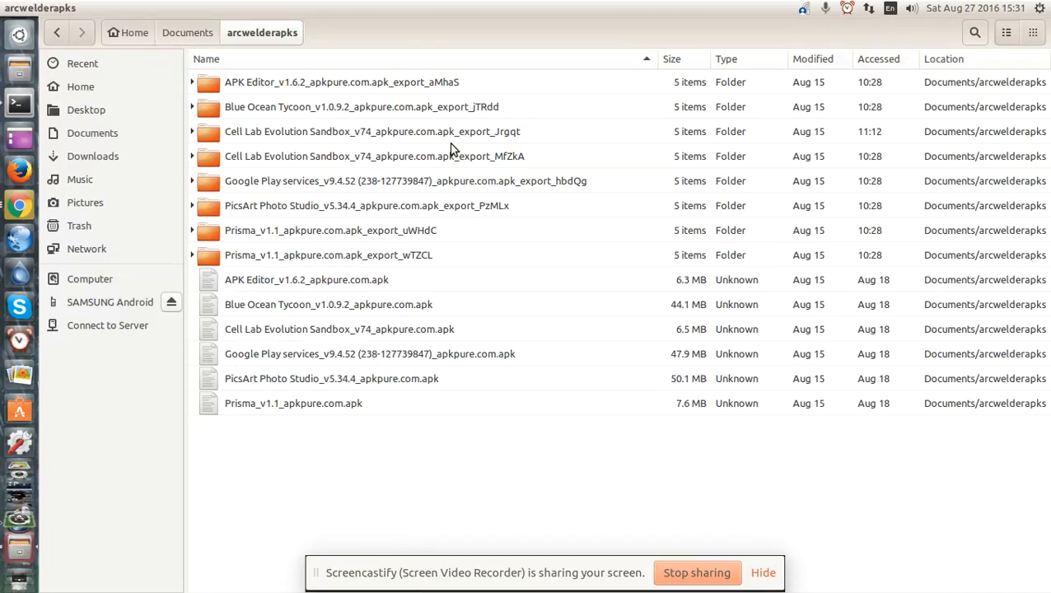
pyautogui.click(19, 102)
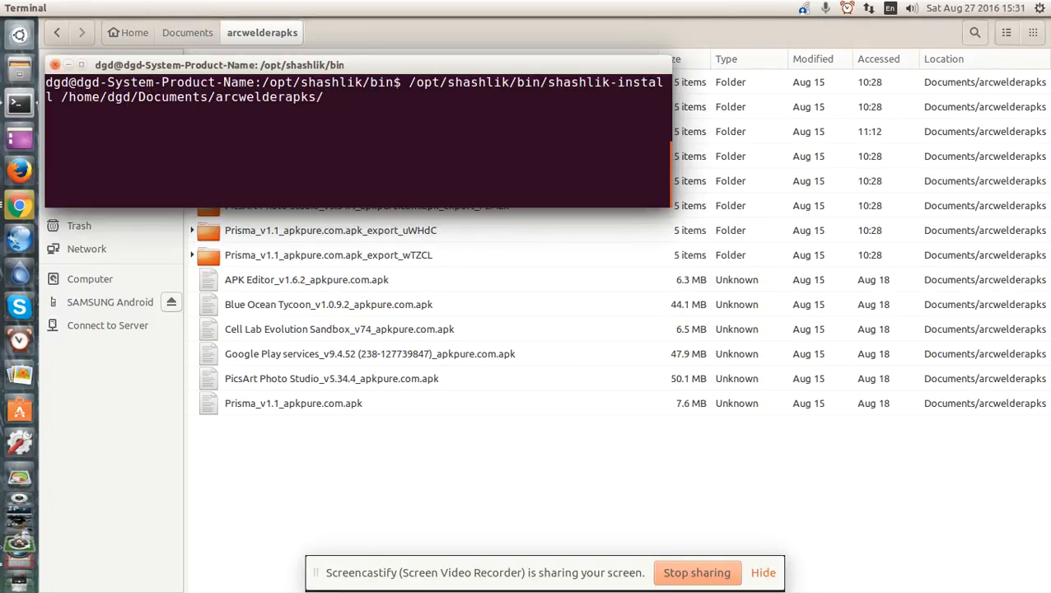
pyautogui.write('Prisma_v1.1_apkpure.com.apk')
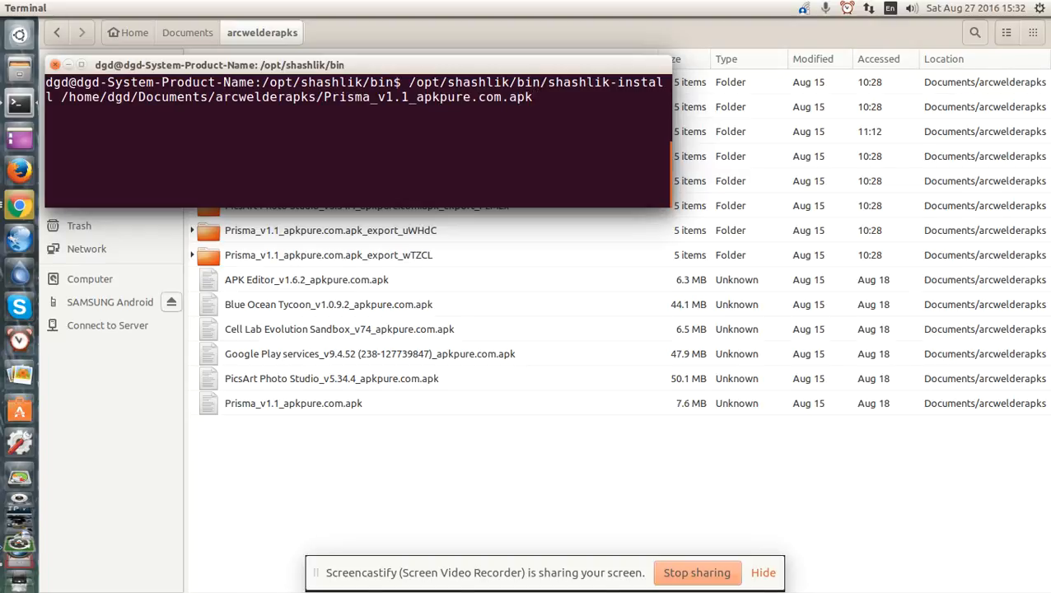
pyautogui.press('Return')
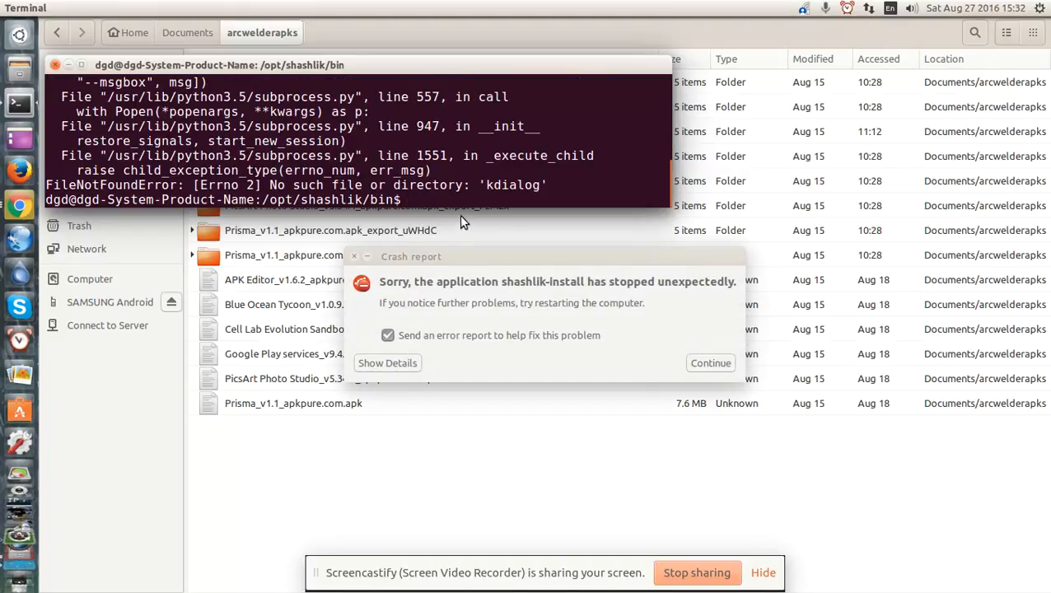
# Expand and read the shashlik-install crash report details, then dismiss it with Continue
pyautogui.click(387, 363)
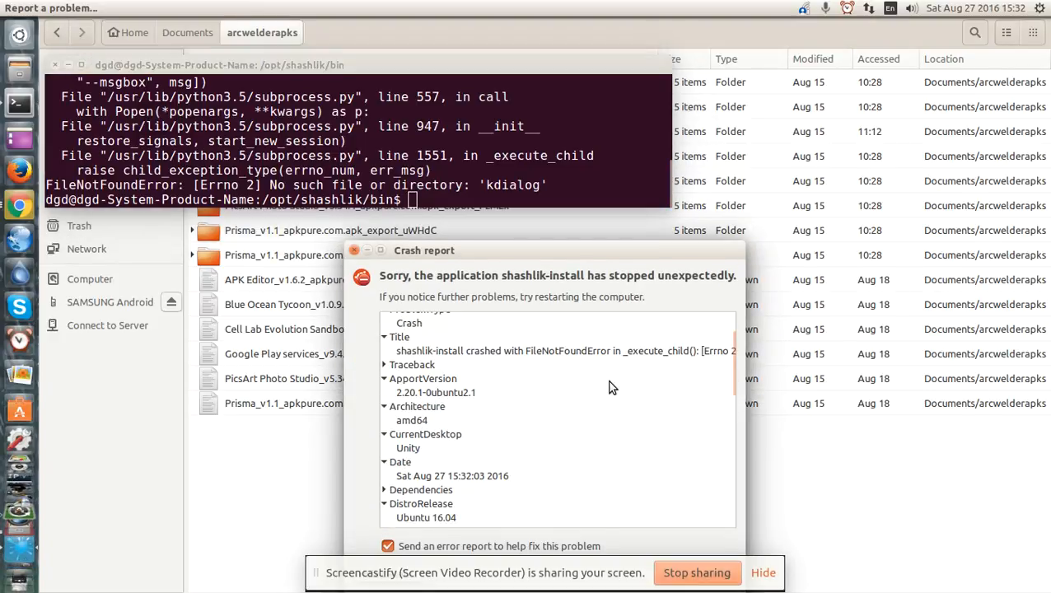
pyautogui.scroll(-3)
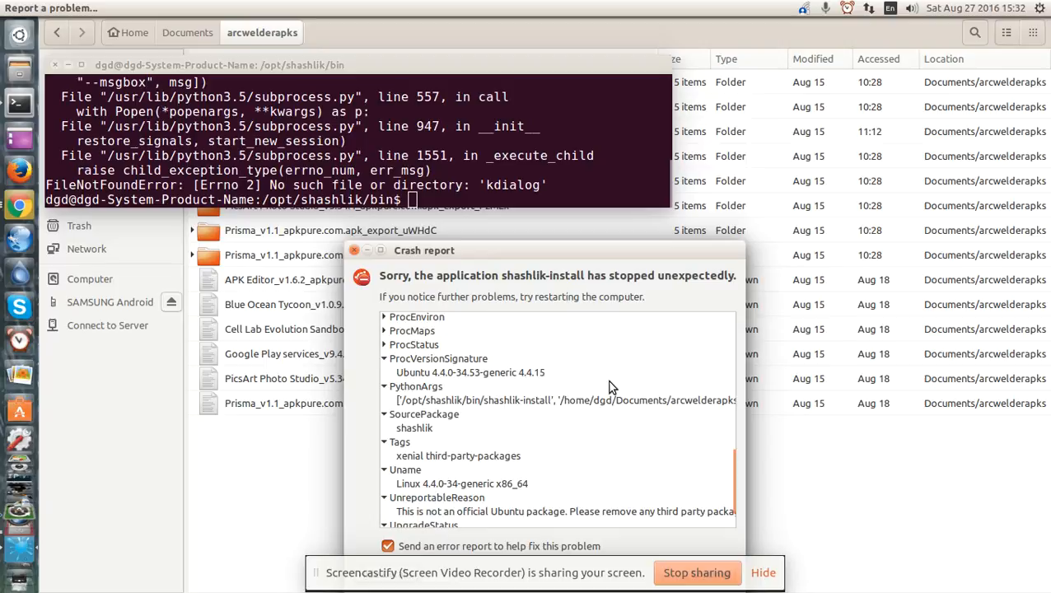
pyautogui.scroll(-3)
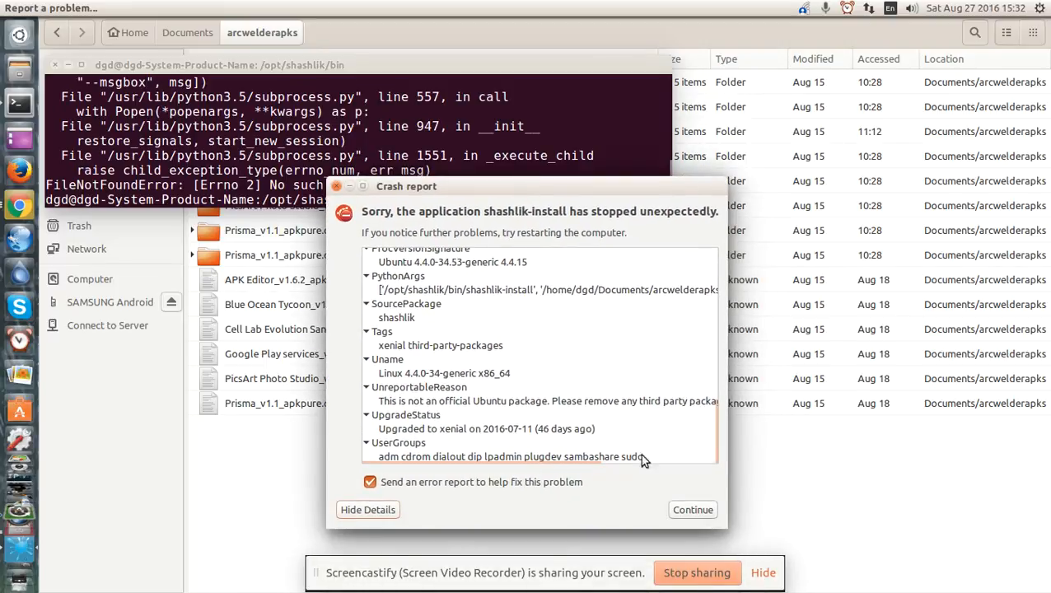
pyautogui.click(692, 510)
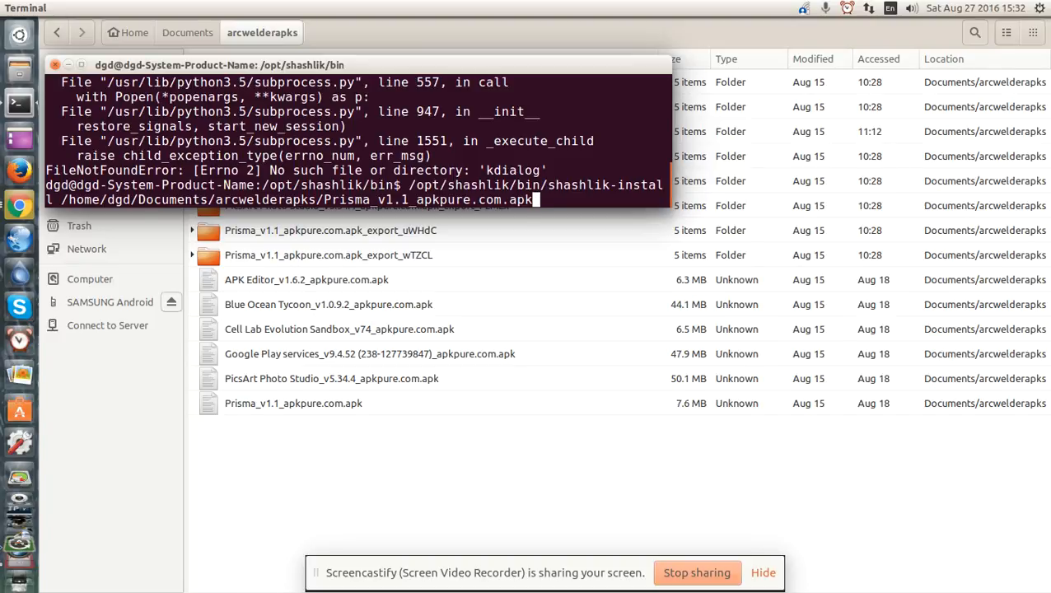
# Run shashlik-install on the Blue Ocean Tycoon APK, dismiss the crash report, and retype it with escaped spaces
pyautogui.press('BackSpace')
pyautogui.write('Bl')
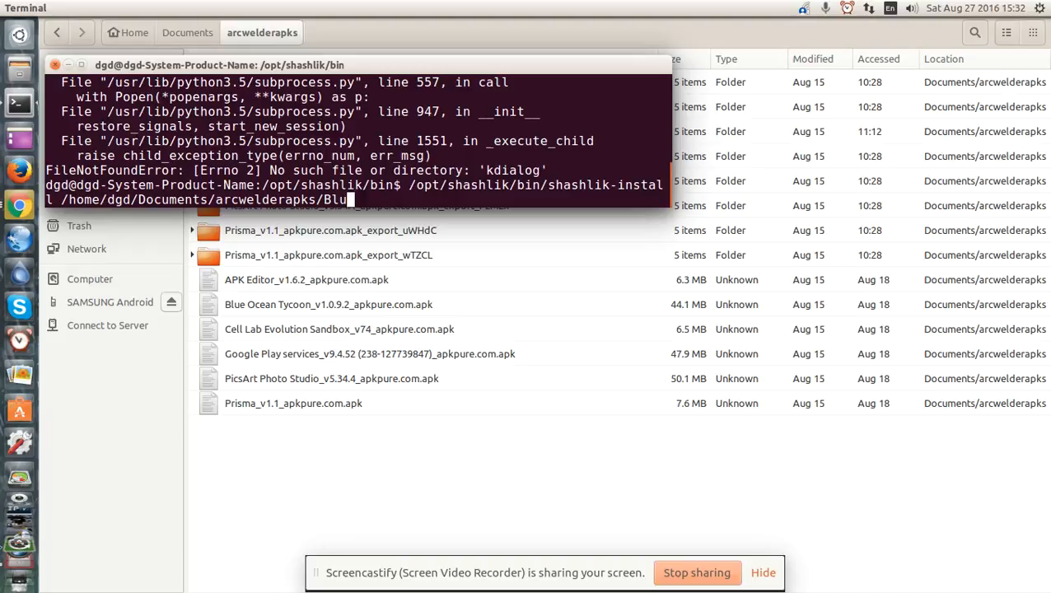
pyautogui.press('Return')
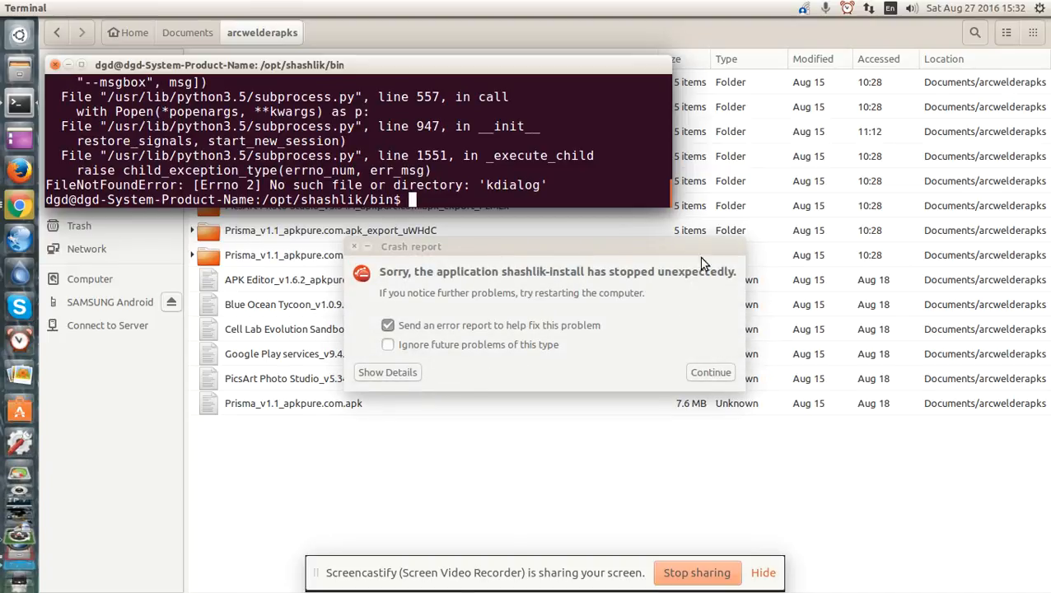
pyautogui.click(710, 372)
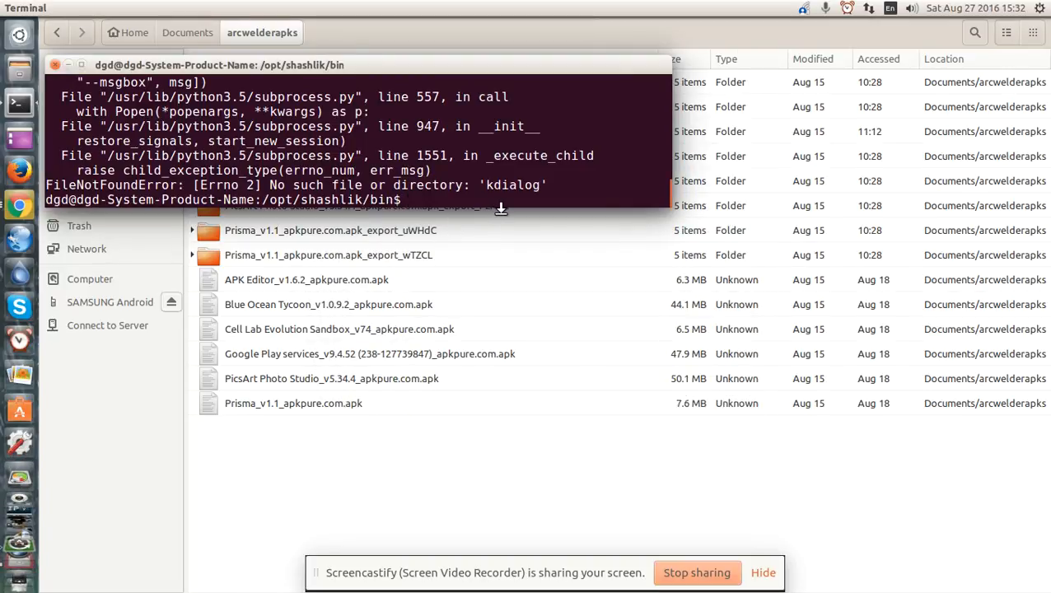
pyautogui.write('/opt/shashlik/bin/shashlik-install /home/dgd/Documents/arcwelderapks/Blue\\ Ocean\\ Tycoon_v1.0.9.2_apkpure.com.apk')
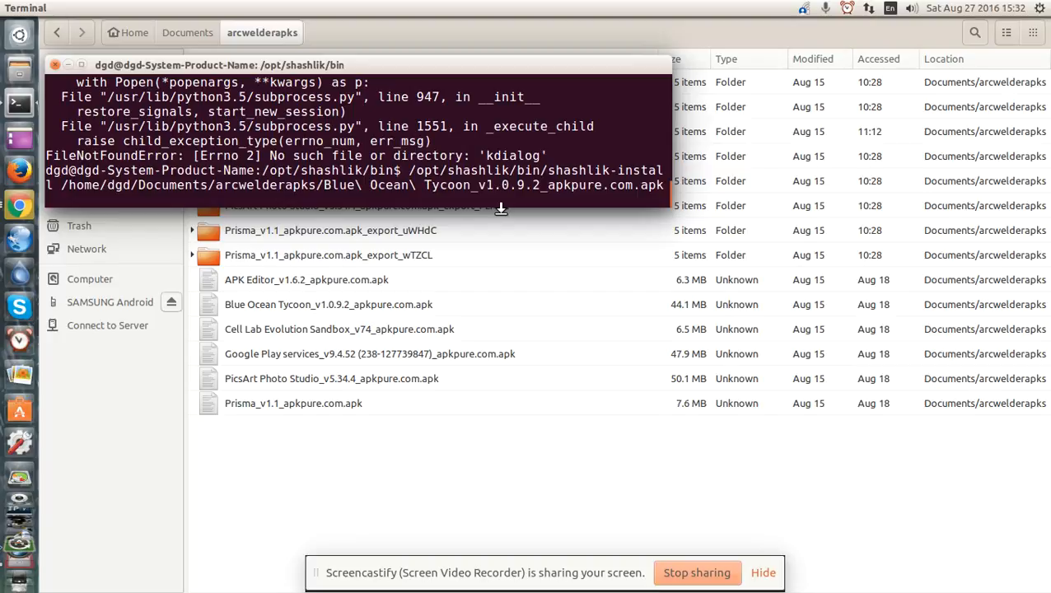
pyautogui.moveTo(669, 205)
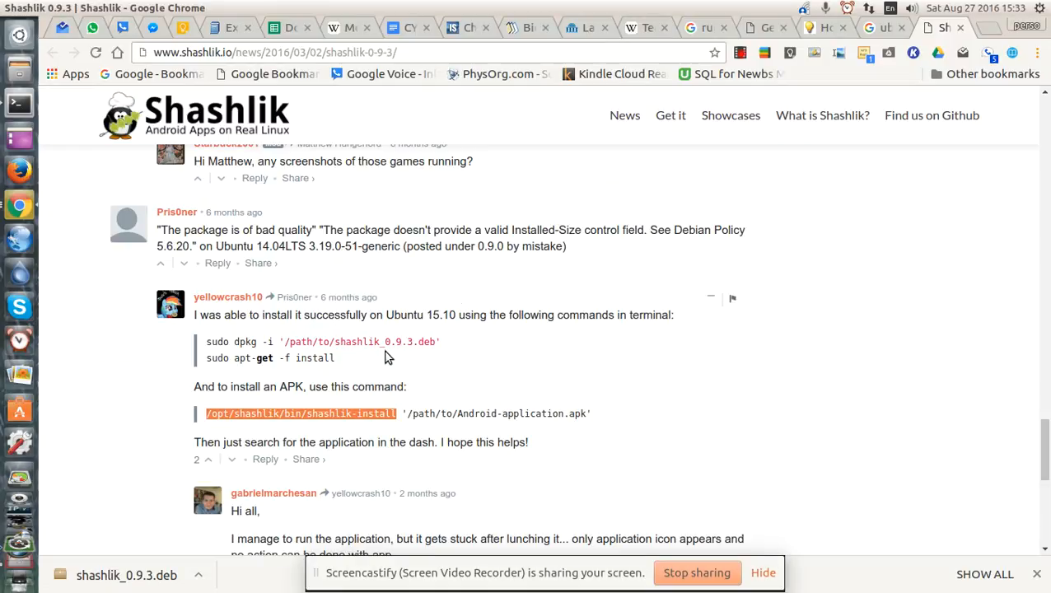
pyautogui.moveTo(583, 414)
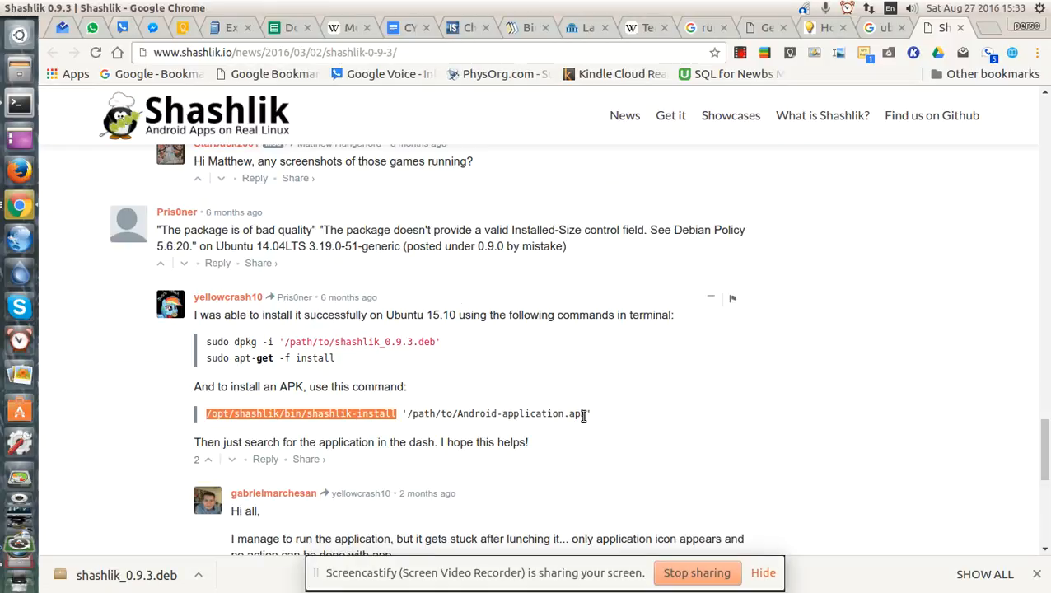
# Read the Shashlik 0.9.3 comments and the HowtoForge tutorial, then return to the Google results tab
pyautogui.scroll(-3)
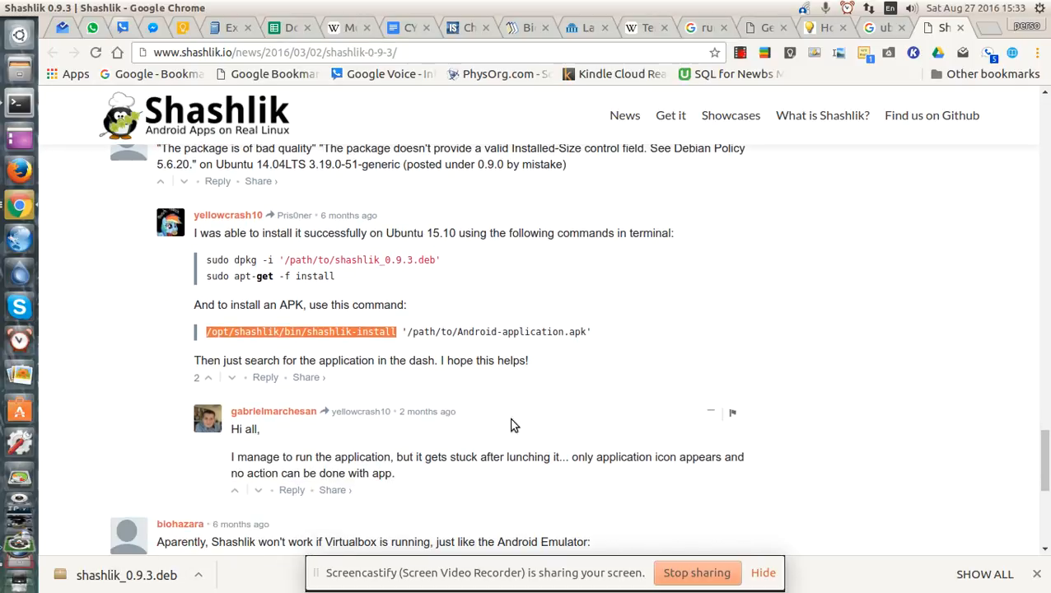
pyautogui.scroll(-3)
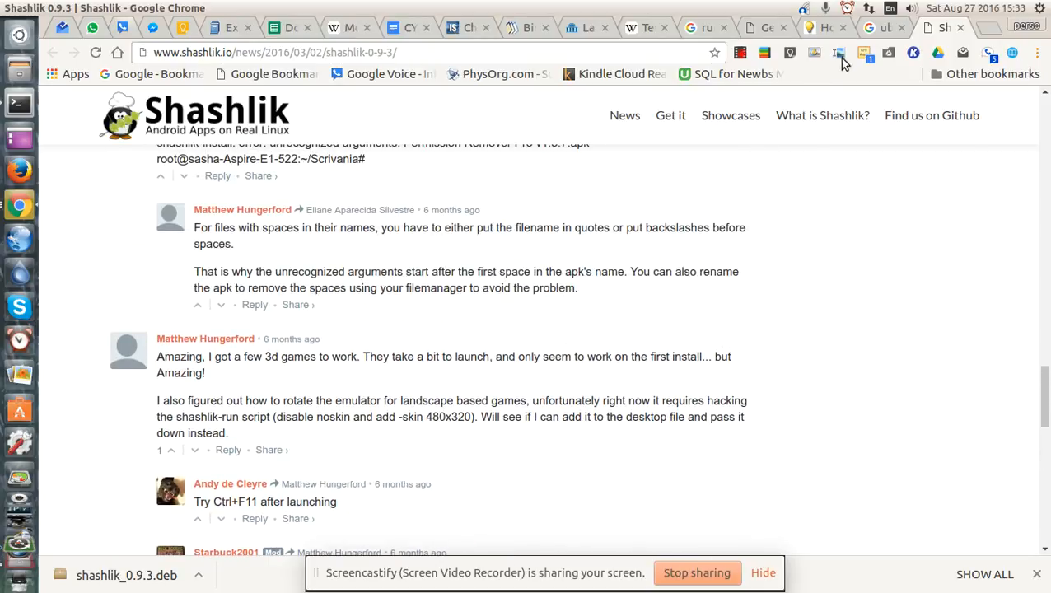
pyautogui.click(824, 26)
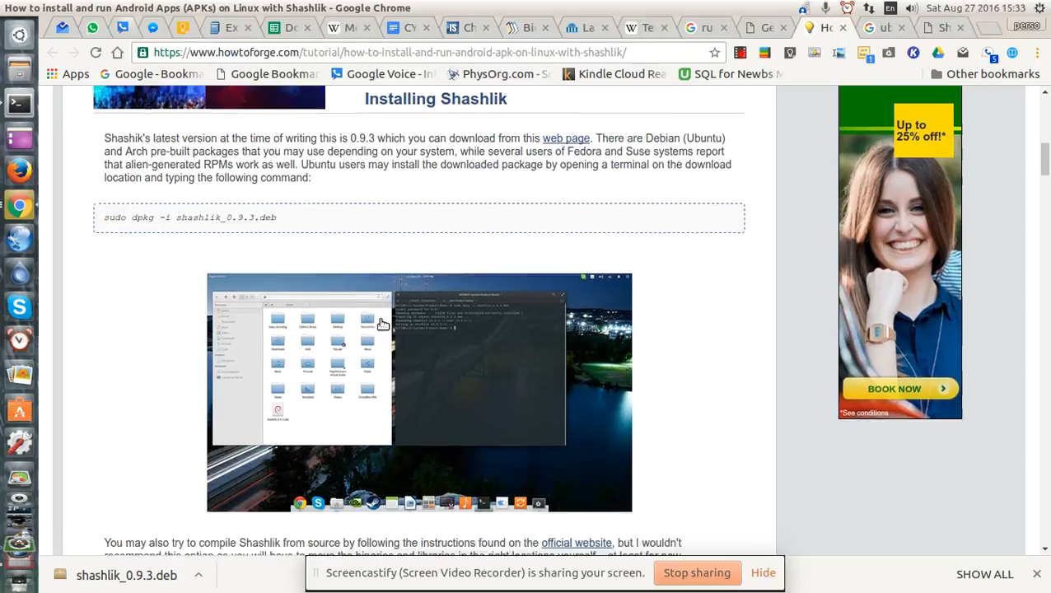
pyautogui.scroll(-3)
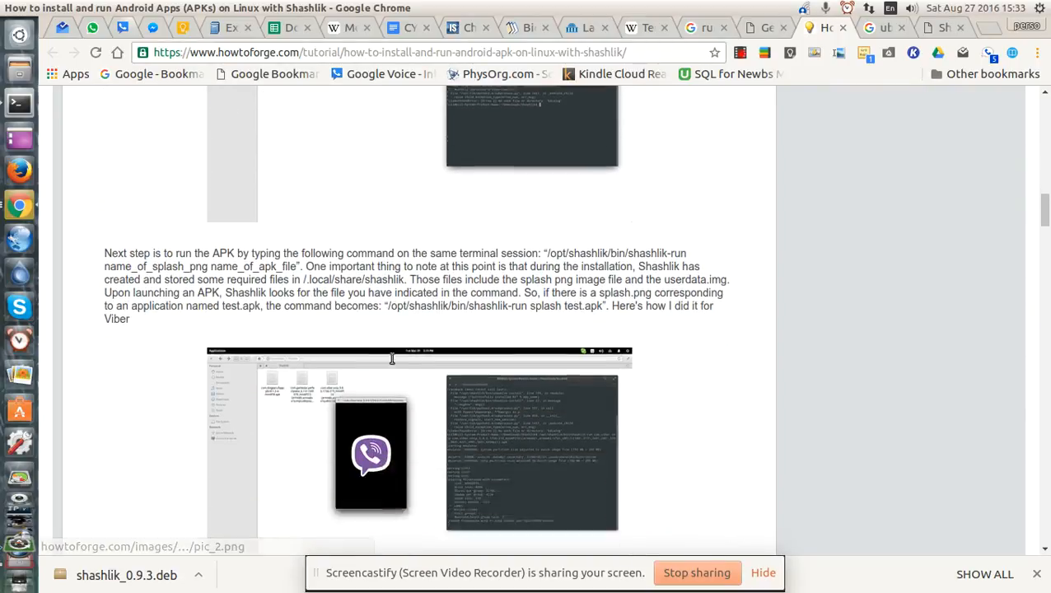
pyautogui.scroll(-3)
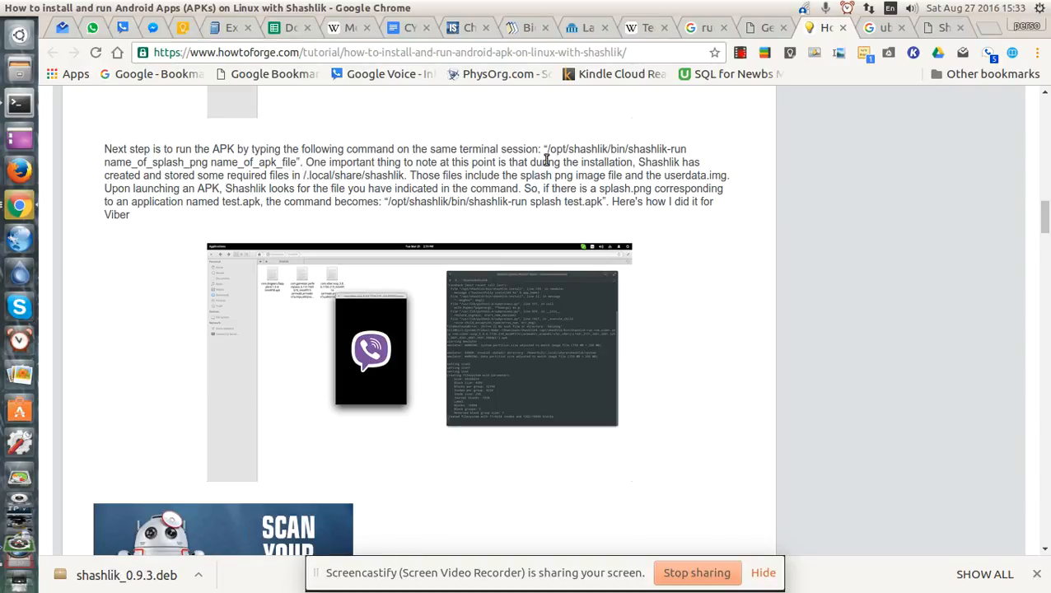
pyautogui.scroll(-3)
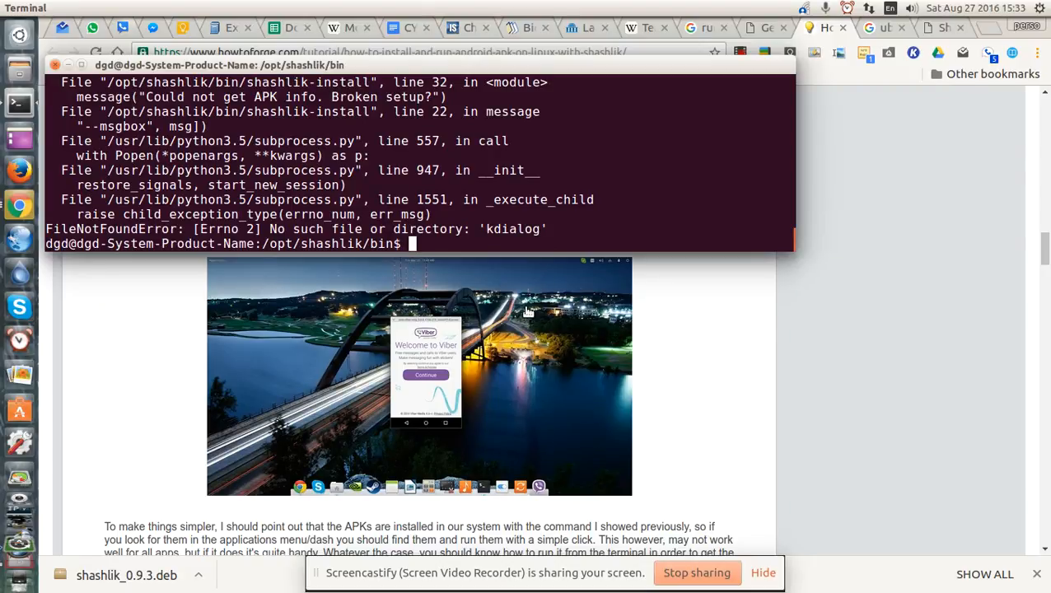
pyautogui.click(881, 28)
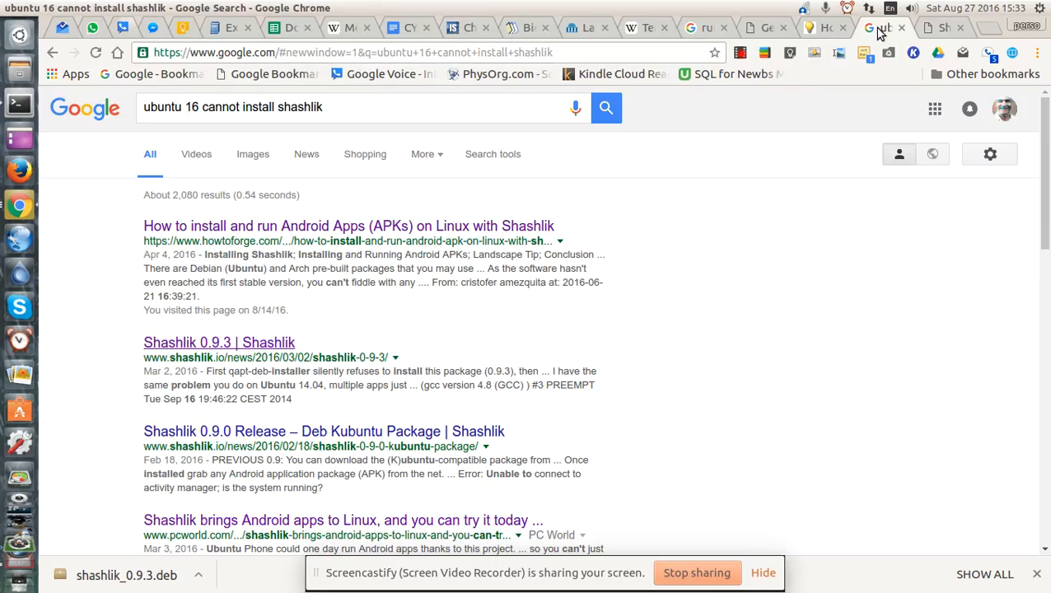
# Reopen the Shashlik 0.9.3 page with the comment on quoting APK names containing spaces
pyautogui.click(187, 341)
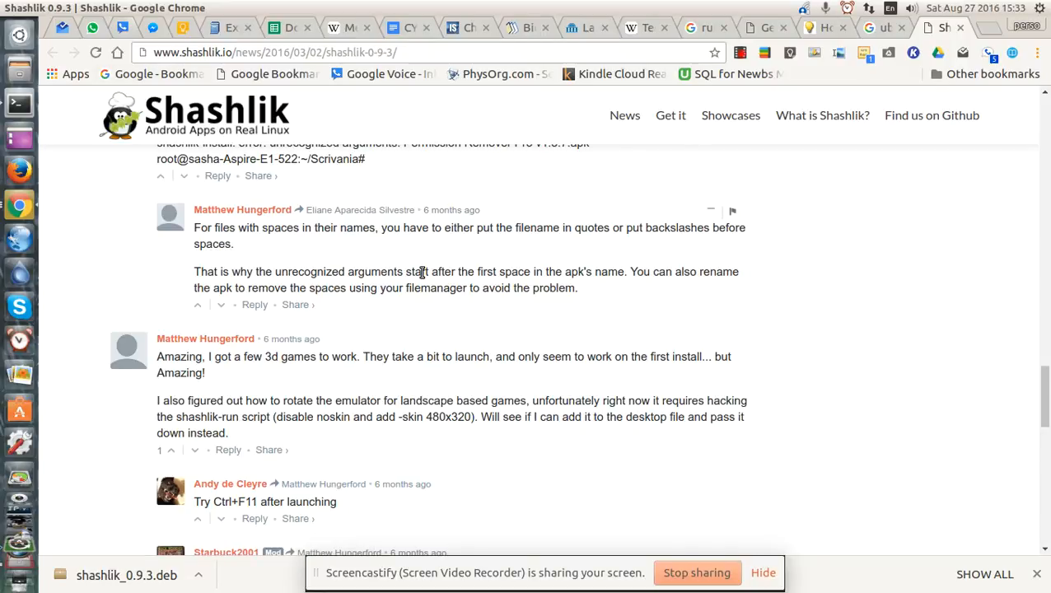
pyautogui.moveTo(748, 405)
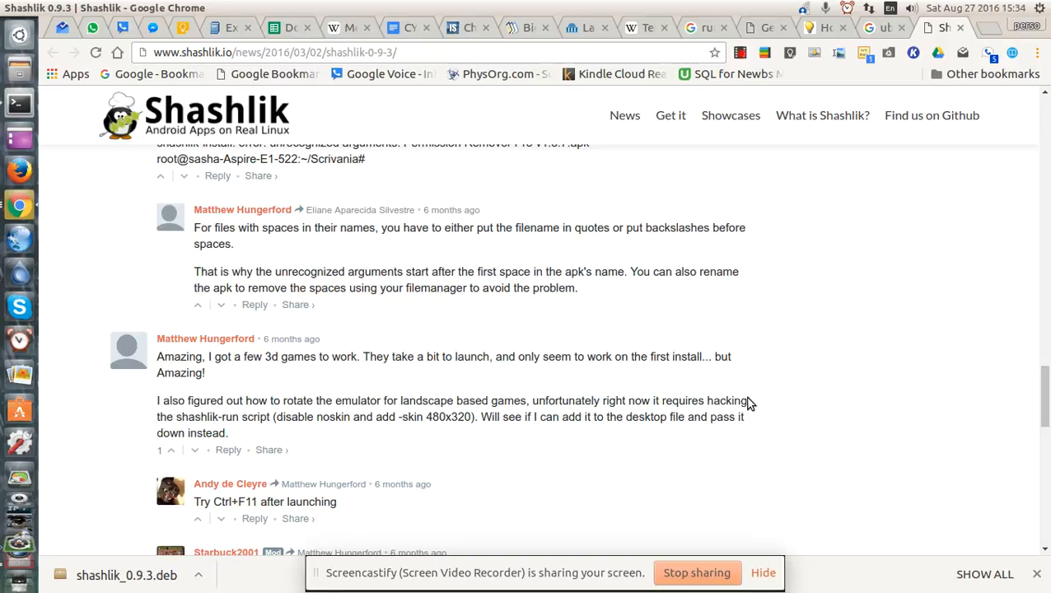
pyautogui.moveTo(699, 574)
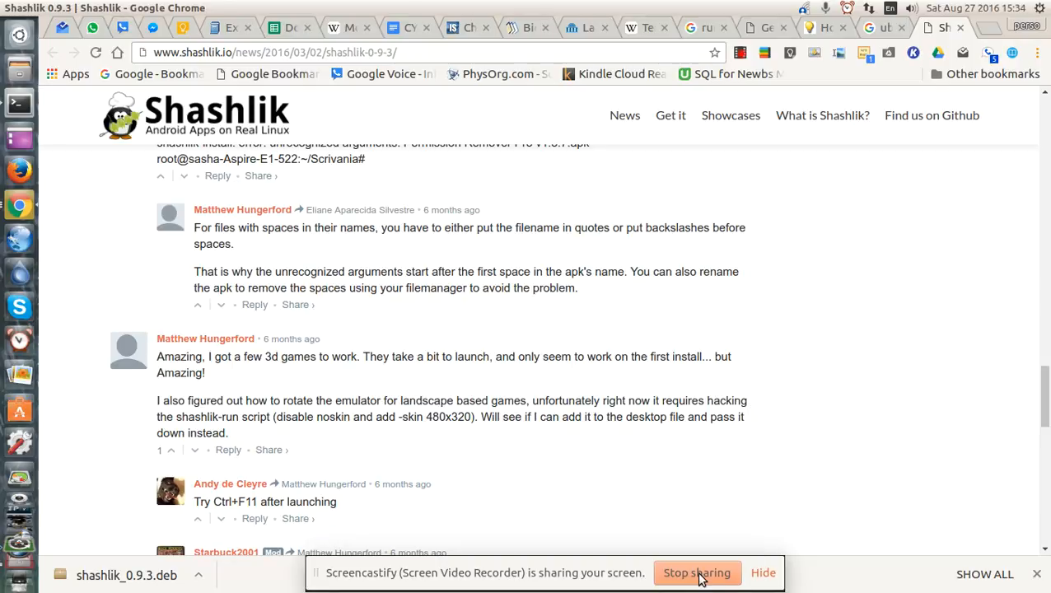